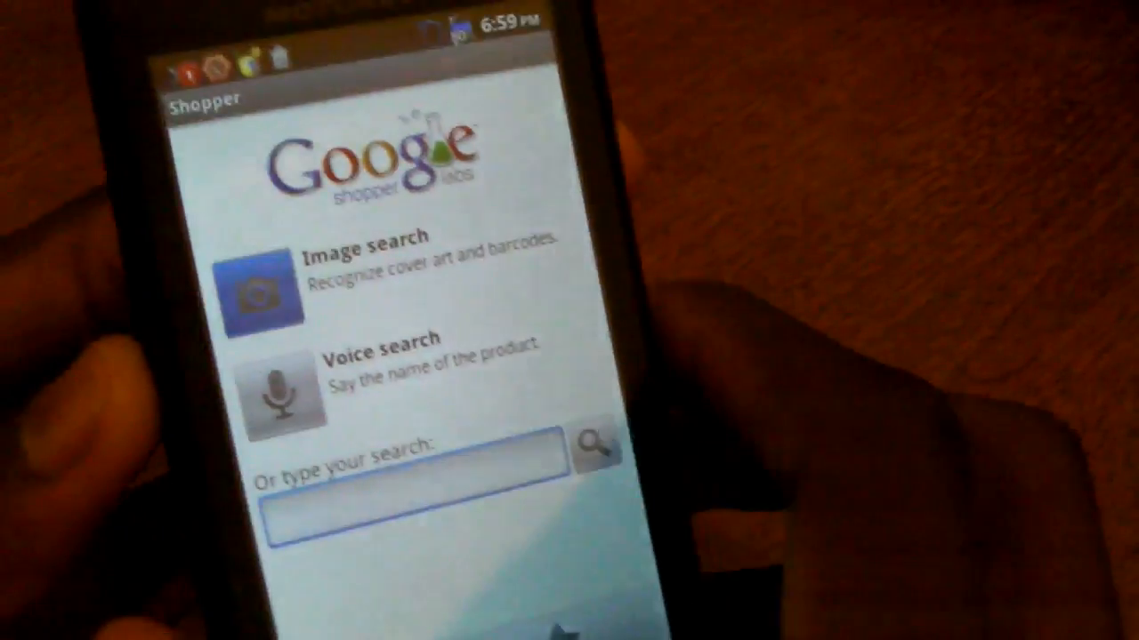
# - Start an Image search from the Shopper home screen for cover art and barcodes
pyautogui.click(267, 298)
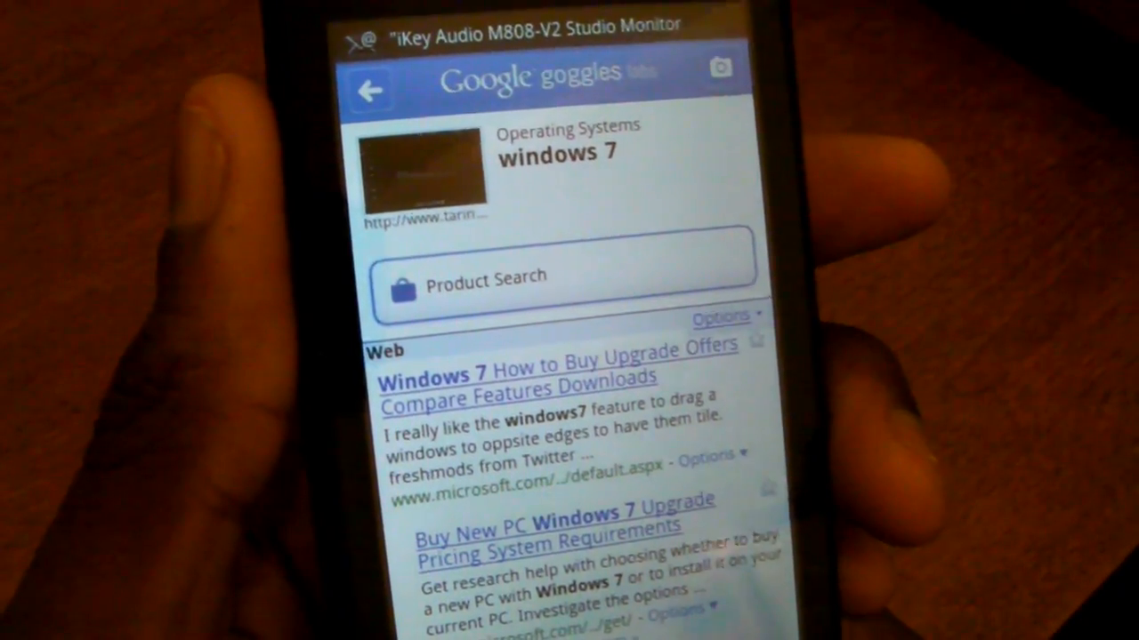
# - Scroll the windows 7 Goggles results down to the Shopping listings for Windows 7
pyautogui.scroll(-3)
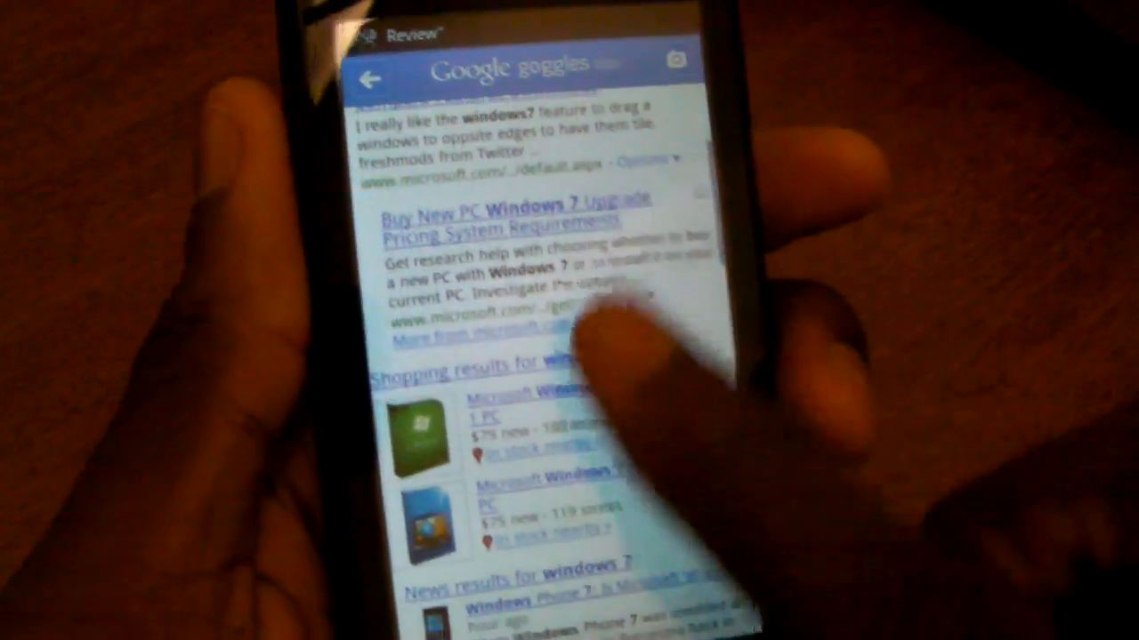